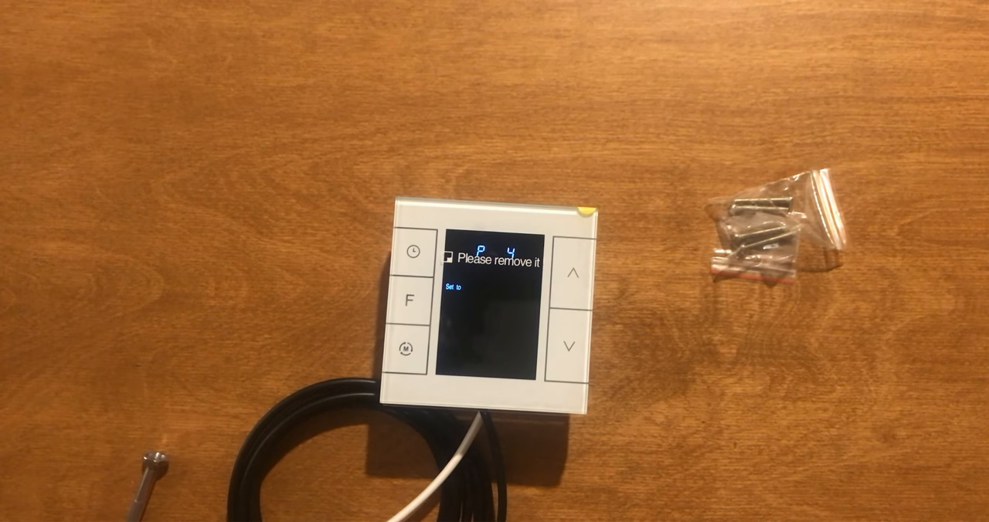
click(574, 274)
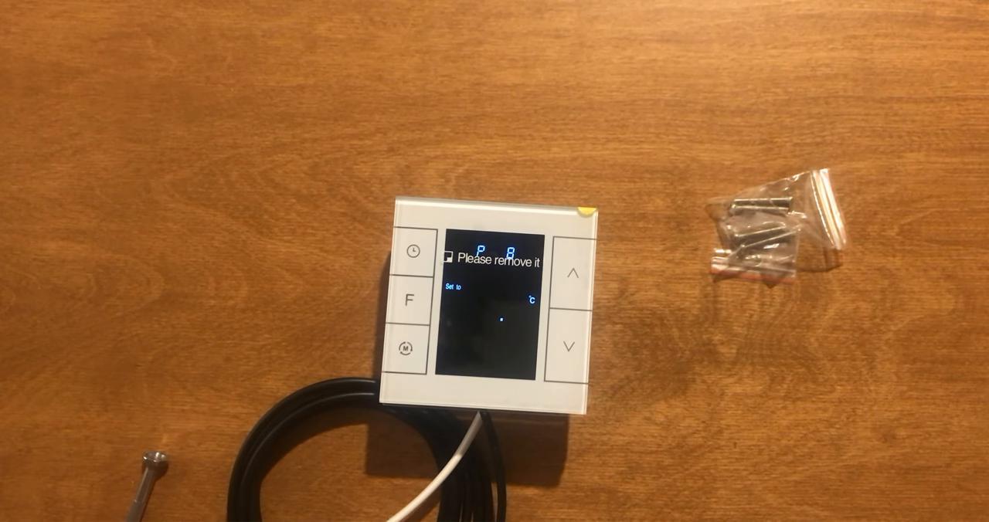
click(569, 346)
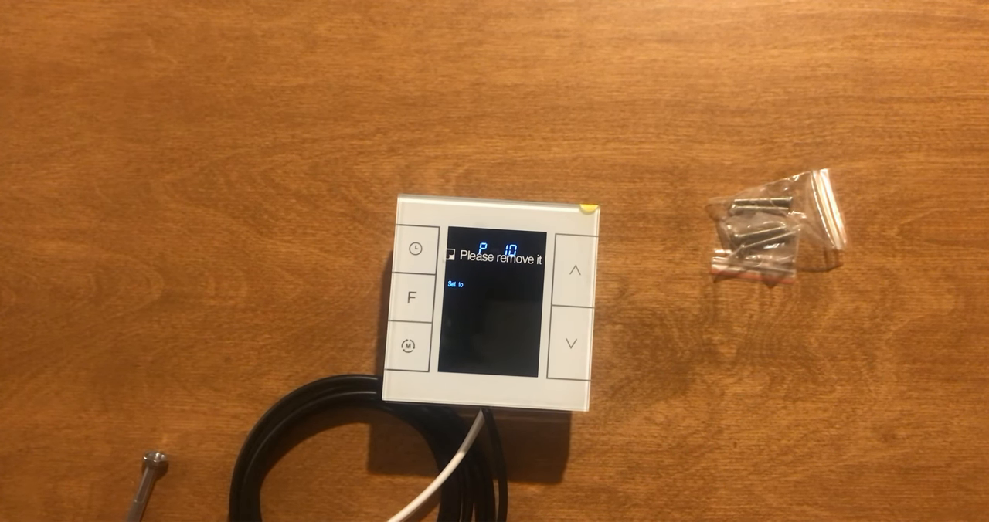
click(575, 271)
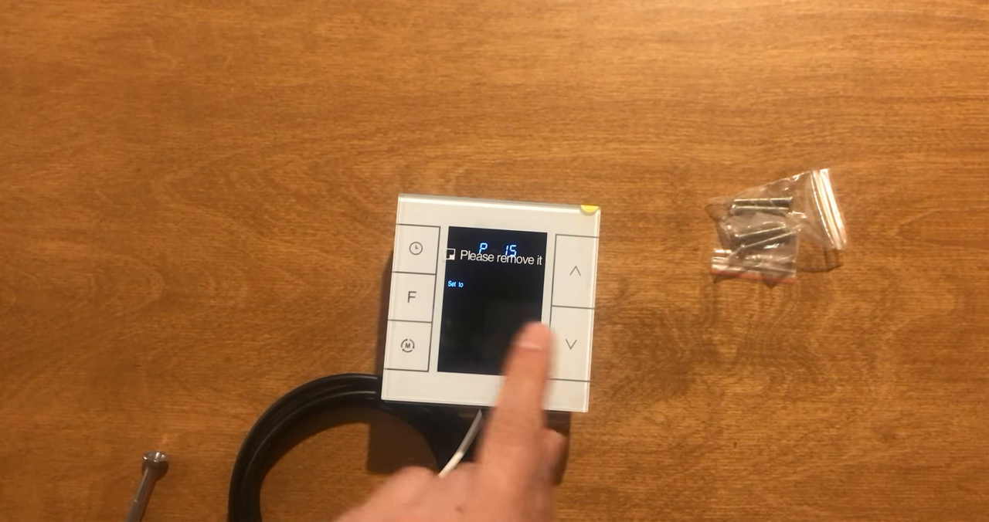
click(581, 346)
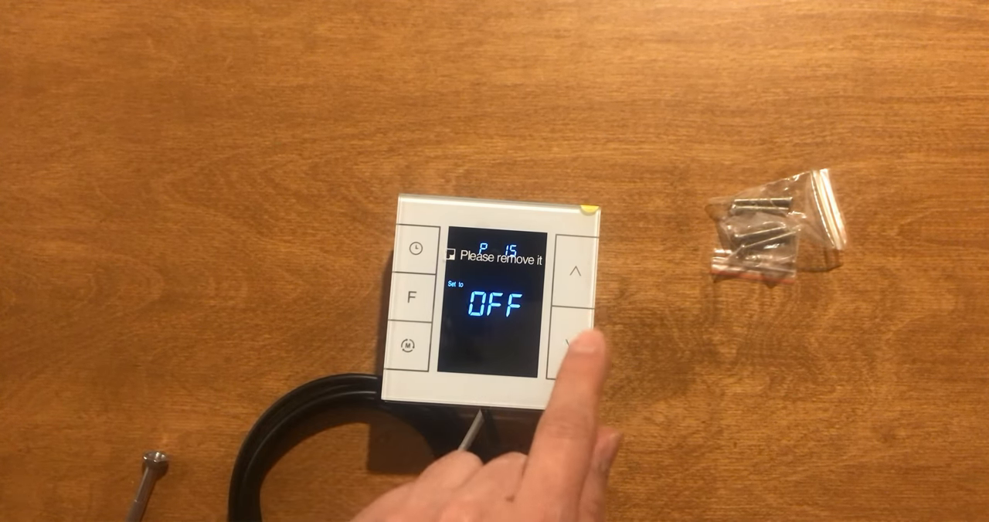